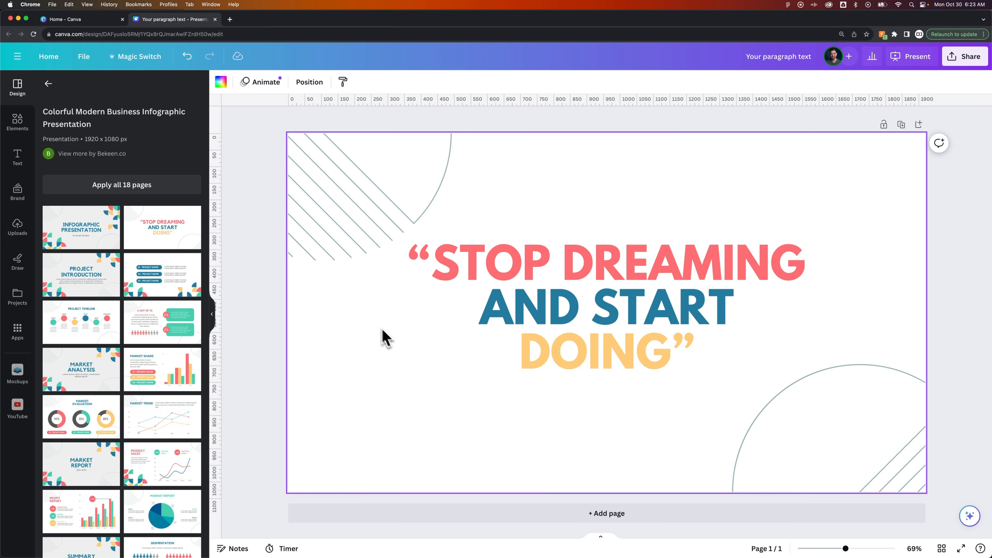
Step: Restyle the STOP DREAMING line to the pink Brusher font at size 72
{"action": "left_click", "coordinate": [604, 307]}
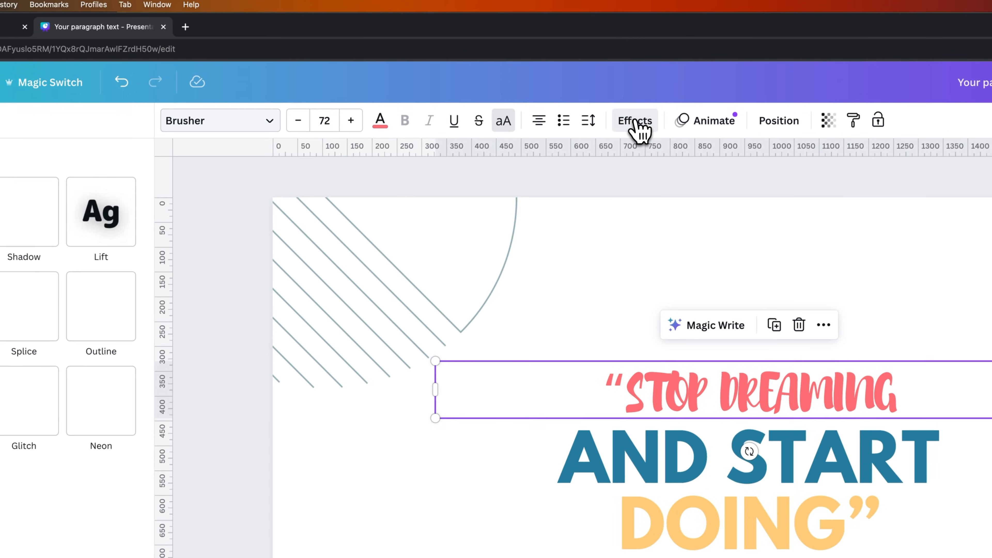
Step: Add a drop shadow effect to the Brusher-styled STOP DREAMING line
{"action": "left_click", "coordinate": [634, 121]}
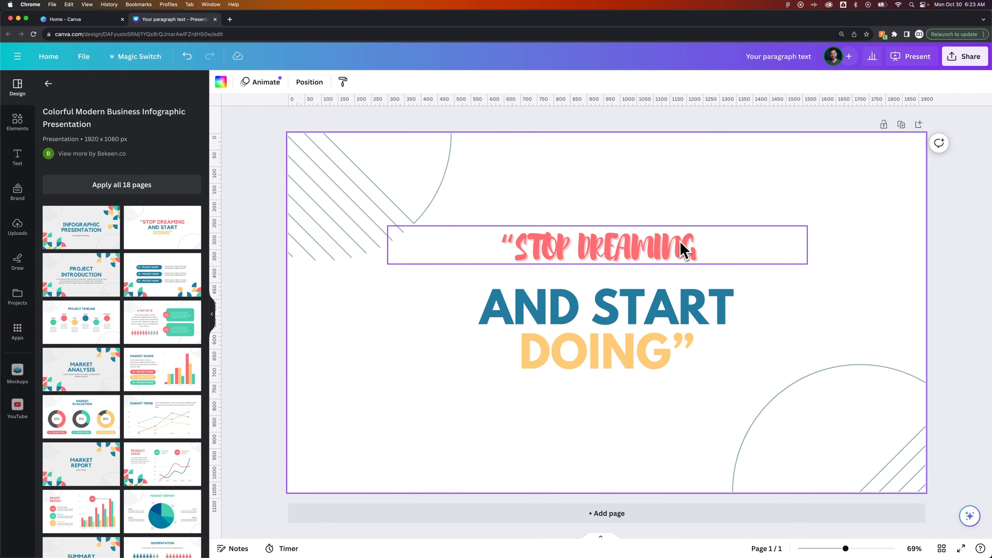
Step: Copy the first line's pink shadowed Brusher style onto the AND START line
{"action": "left_click", "coordinate": [598, 245]}
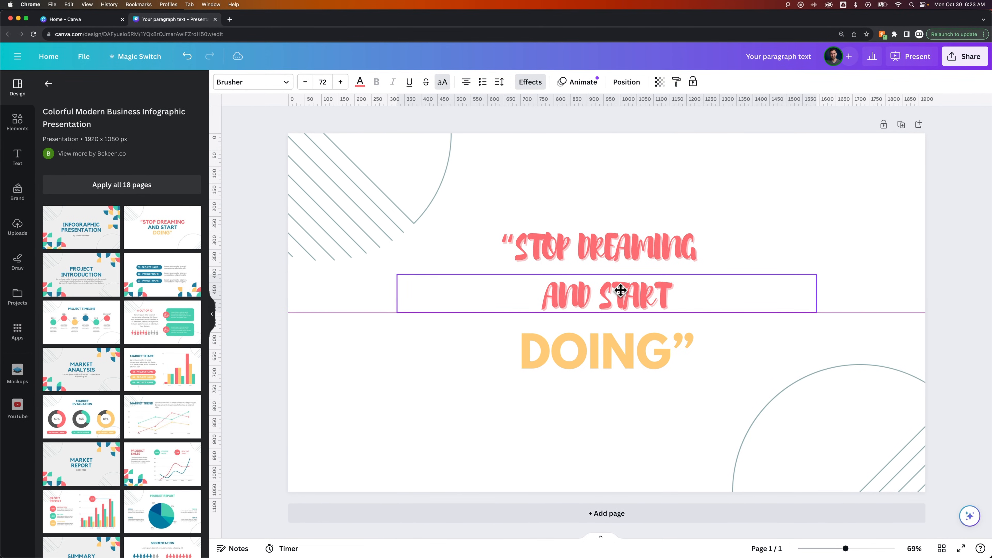
Step: Copy the pink shadowed Brusher style from the first line onto the DOING line
{"action": "left_click", "coordinate": [604, 293]}
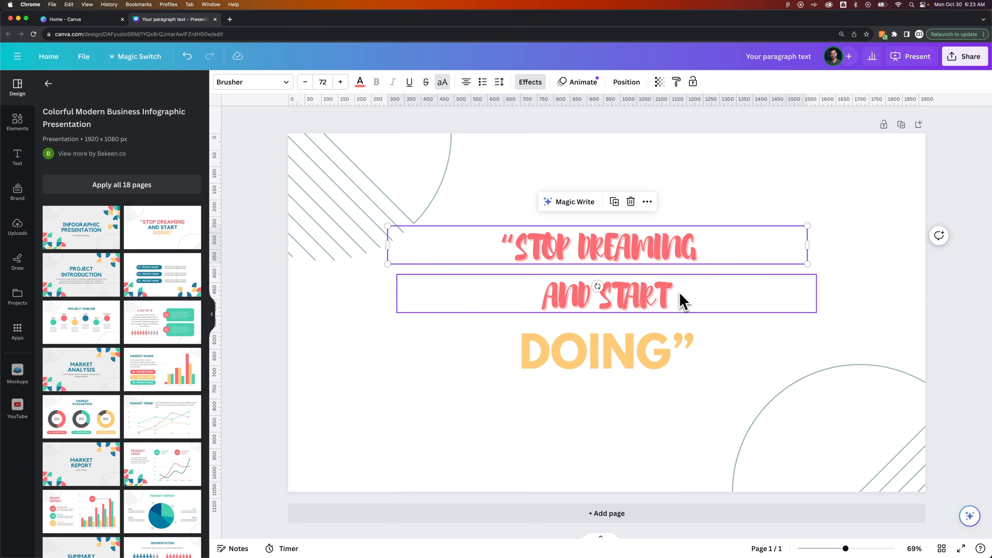
{"action": "mouse_move", "coordinate": [679, 299]}
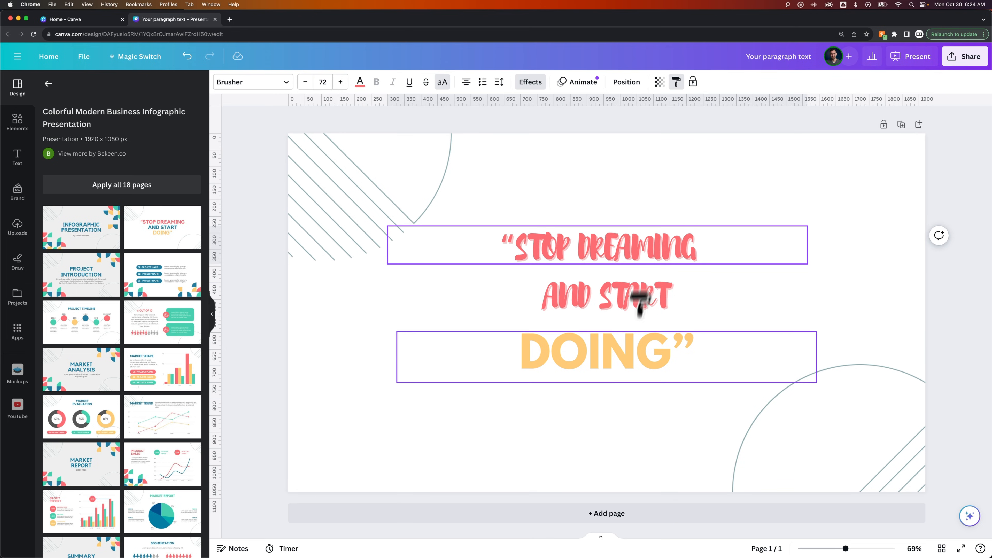
{"action": "left_click", "coordinate": [605, 294]}
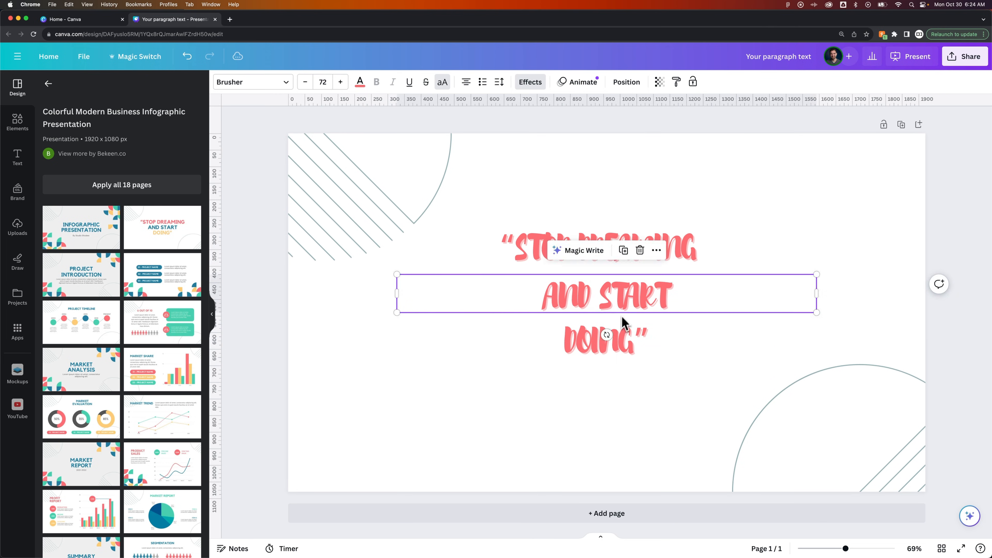